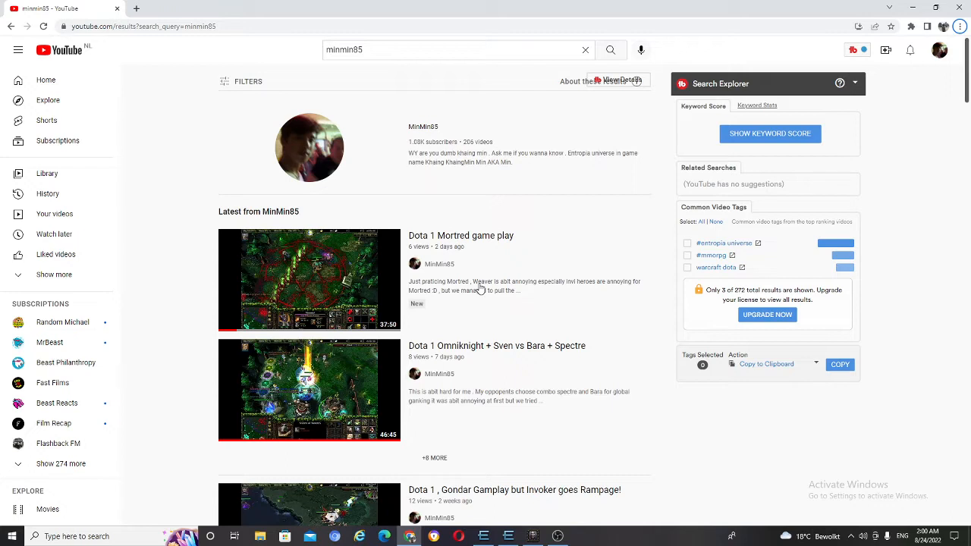
pyautogui.moveTo(421, 332)
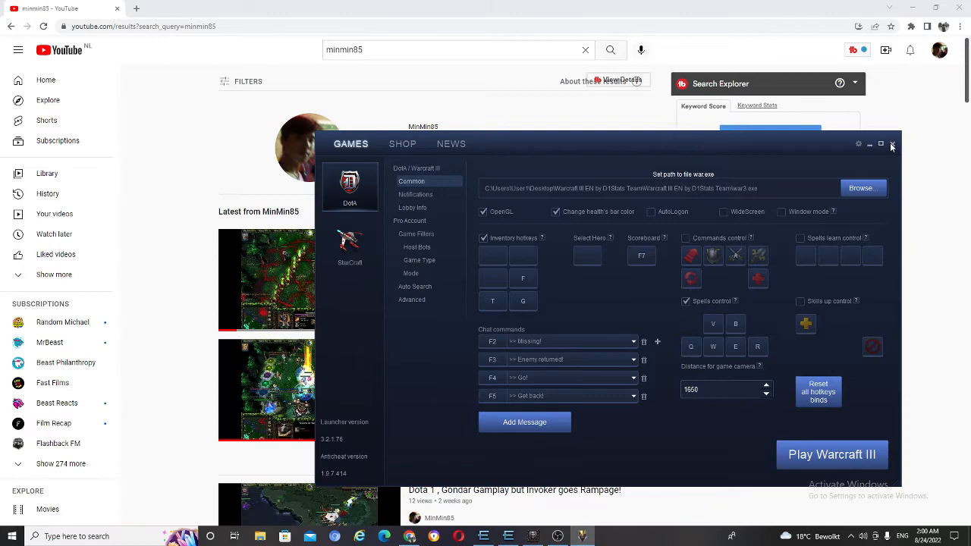
pyautogui.click(892, 145)
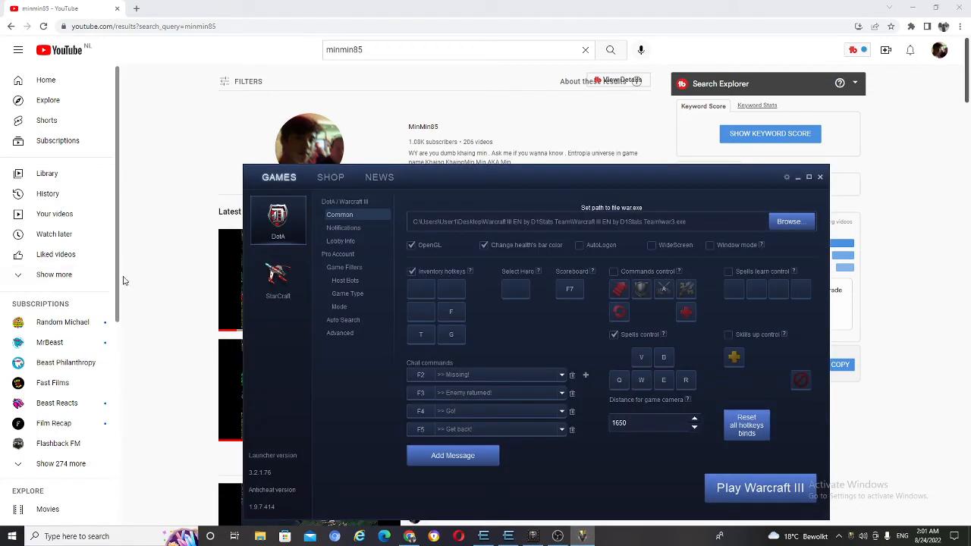
pyautogui.moveTo(421, 201)
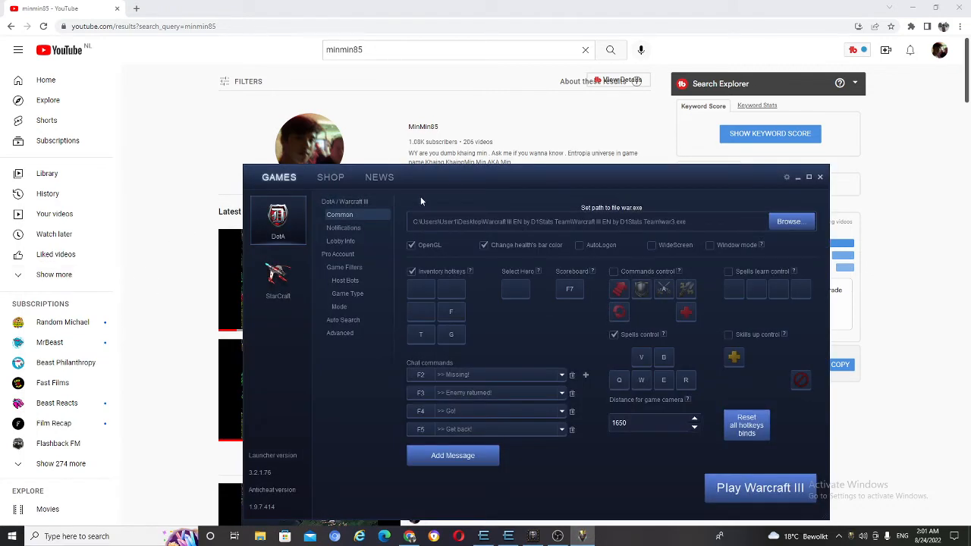
pyautogui.click(278, 279)
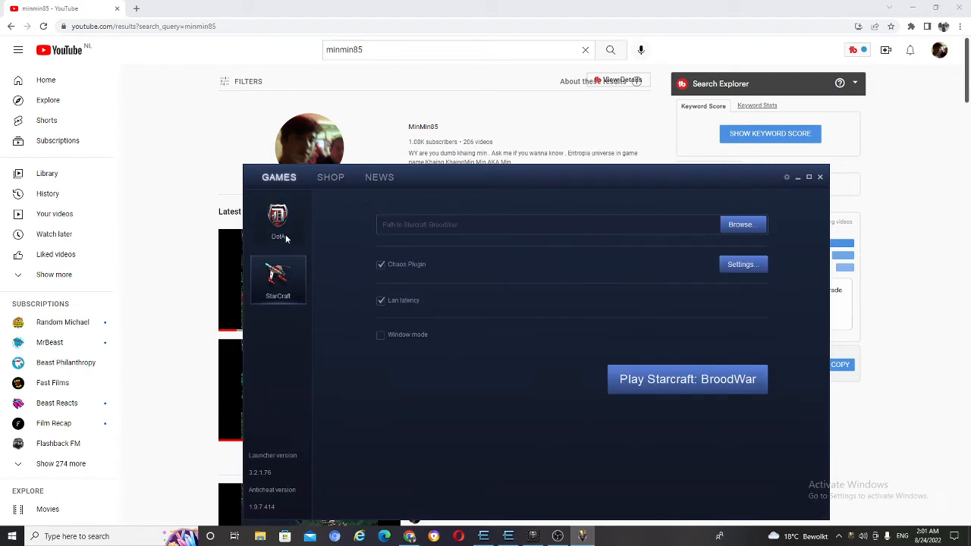
pyautogui.click(278, 220)
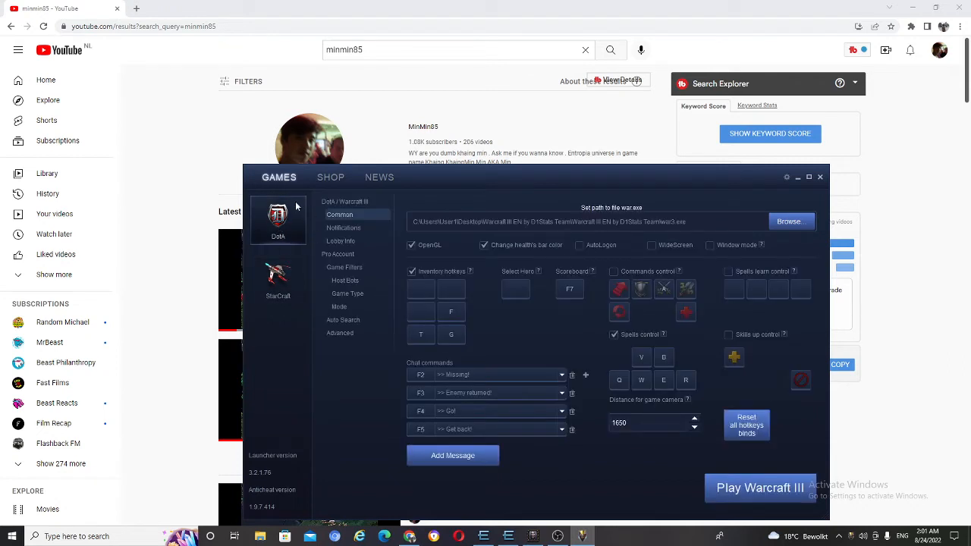
pyautogui.moveTo(286, 237)
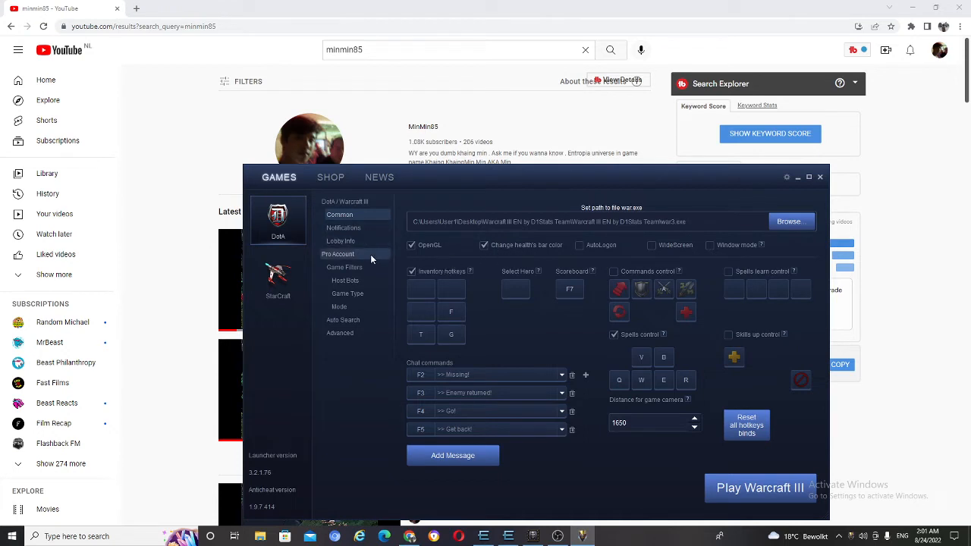
pyautogui.moveTo(344, 267)
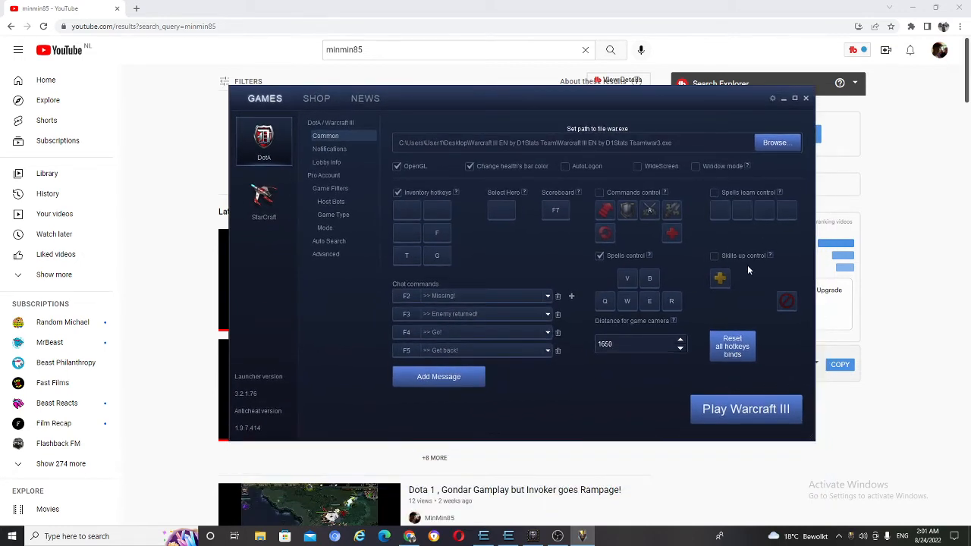
pyautogui.moveTo(406, 255)
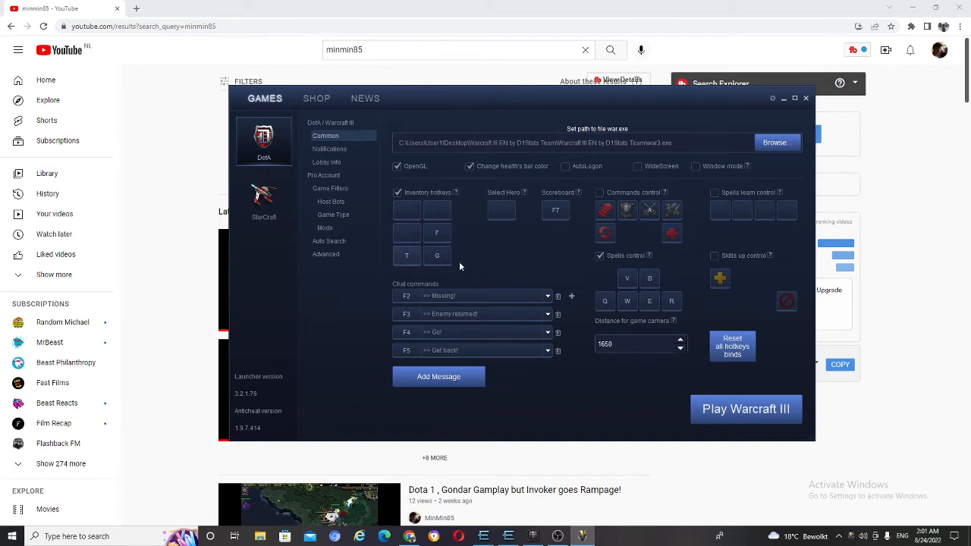
pyautogui.moveTo(423, 281)
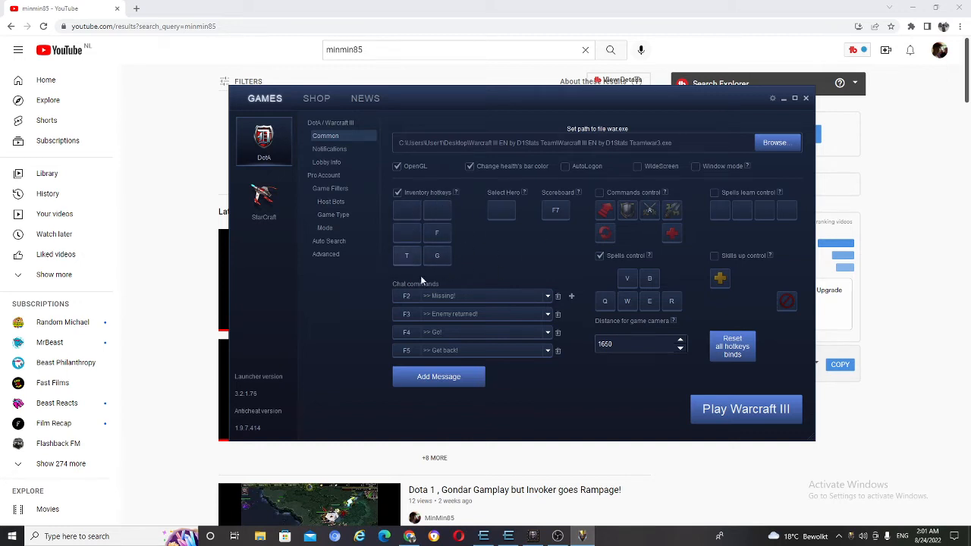
pyautogui.moveTo(414, 262)
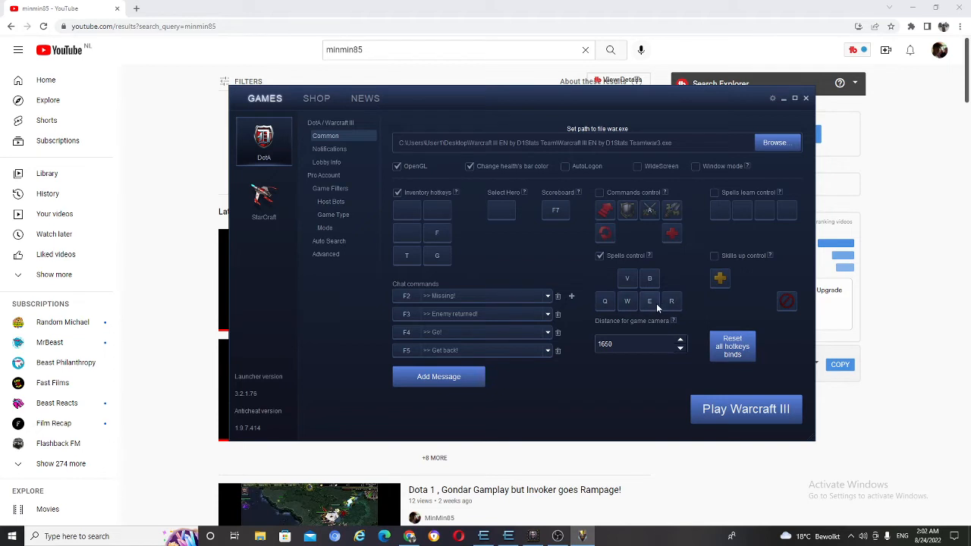
pyautogui.moveTo(679, 309)
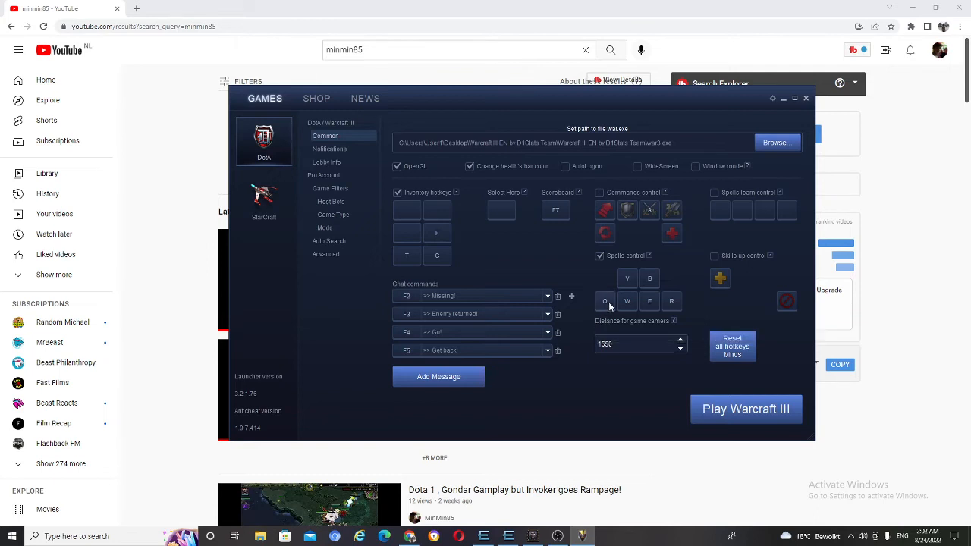
pyautogui.moveTo(671, 267)
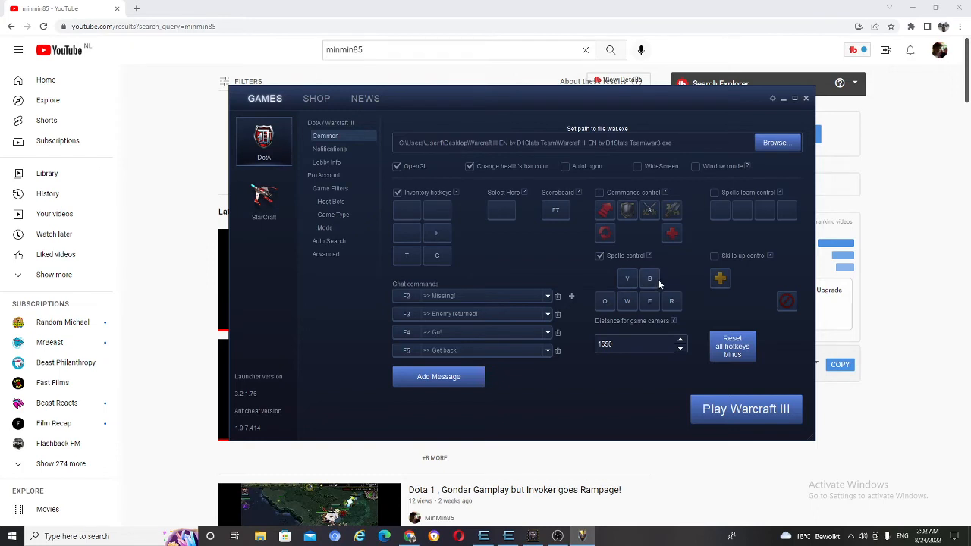
pyautogui.moveTo(662, 273)
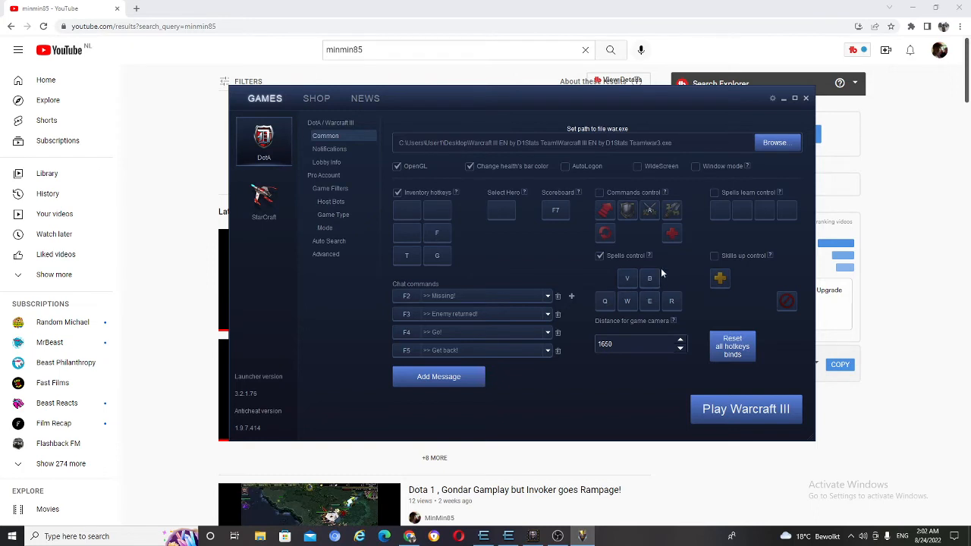
pyautogui.moveTo(681, 291)
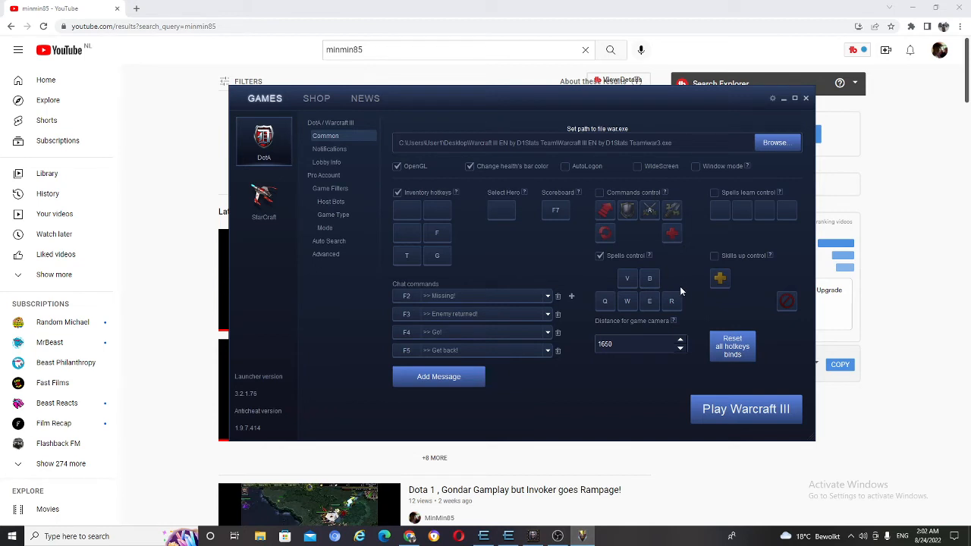
pyautogui.moveTo(700, 288)
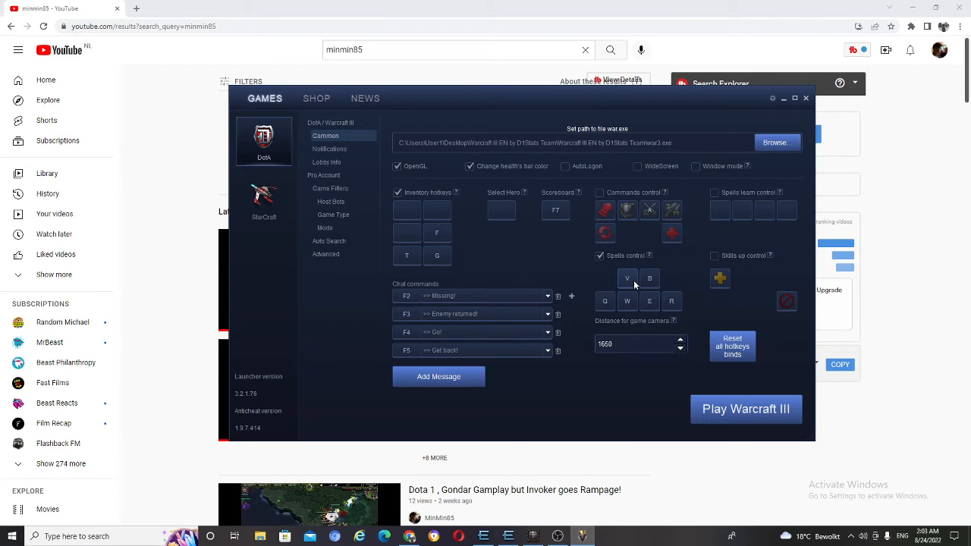
pyautogui.moveTo(632, 279)
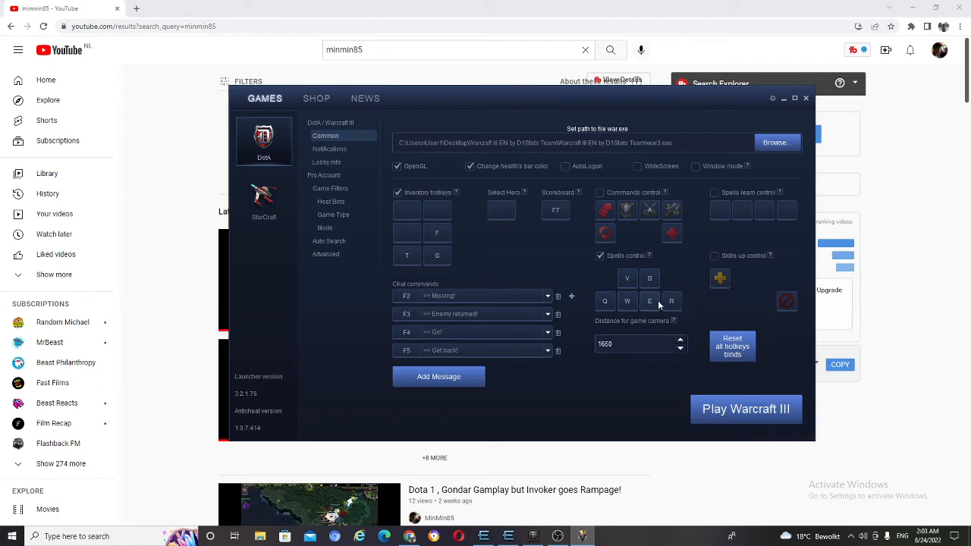
pyautogui.moveTo(481, 239)
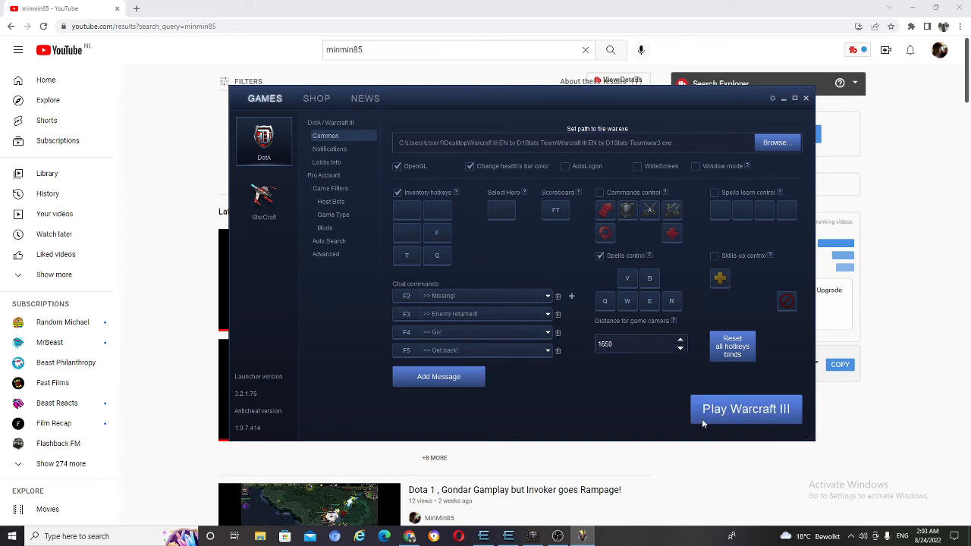
pyautogui.moveTo(712, 450)
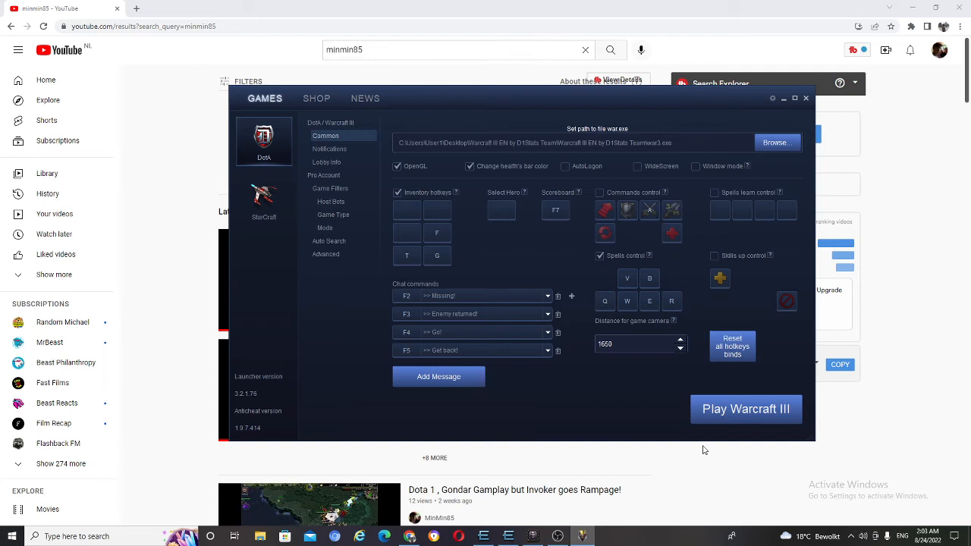
pyautogui.moveTo(709, 420)
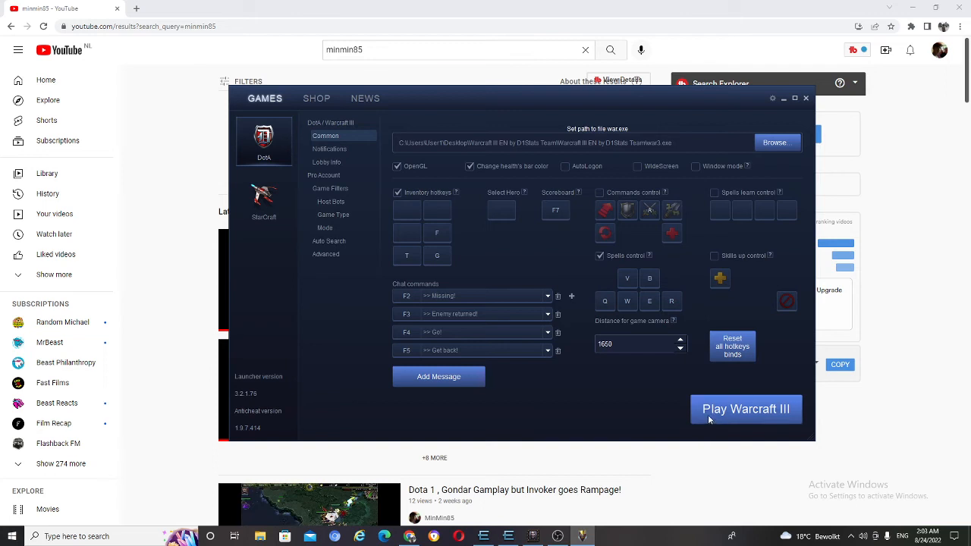
pyautogui.moveTo(637, 393)
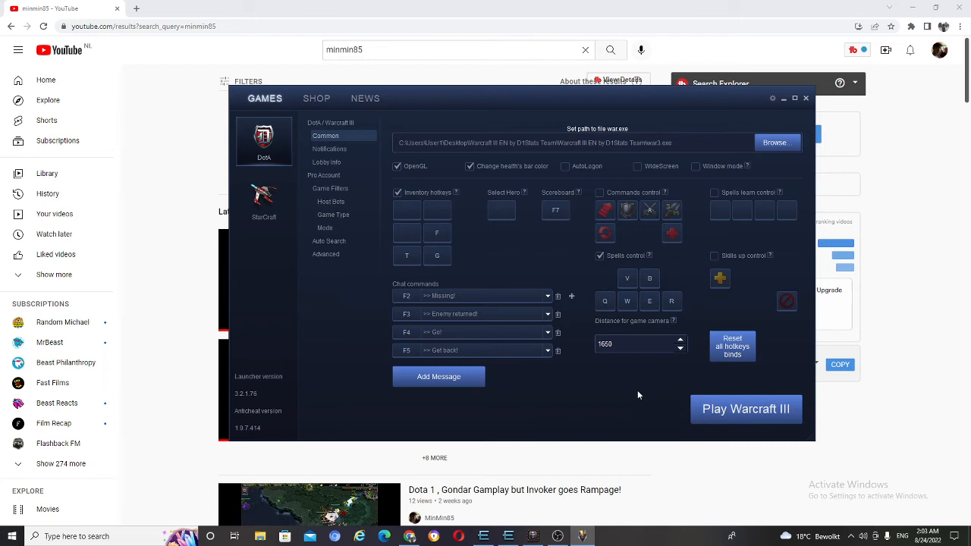
pyautogui.moveTo(669, 417)
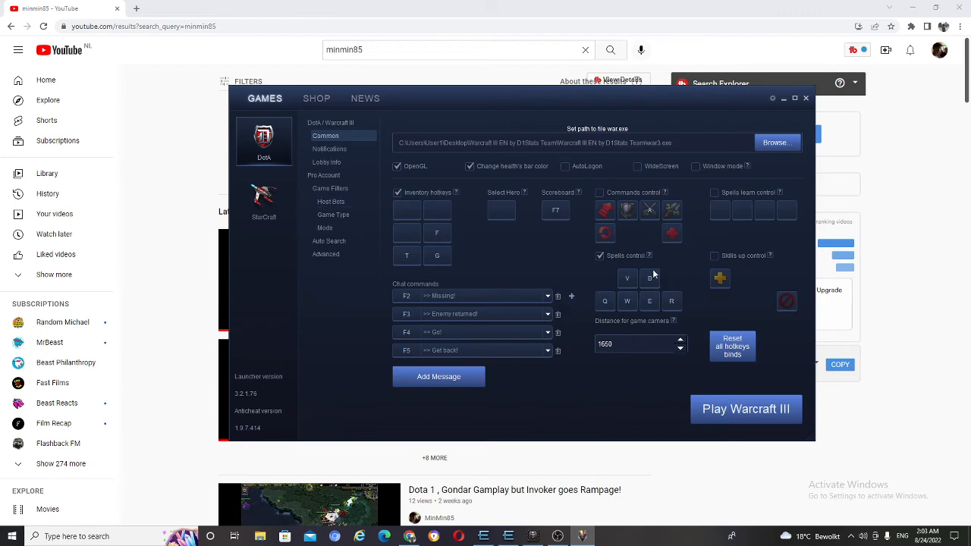
pyautogui.moveTo(653, 274)
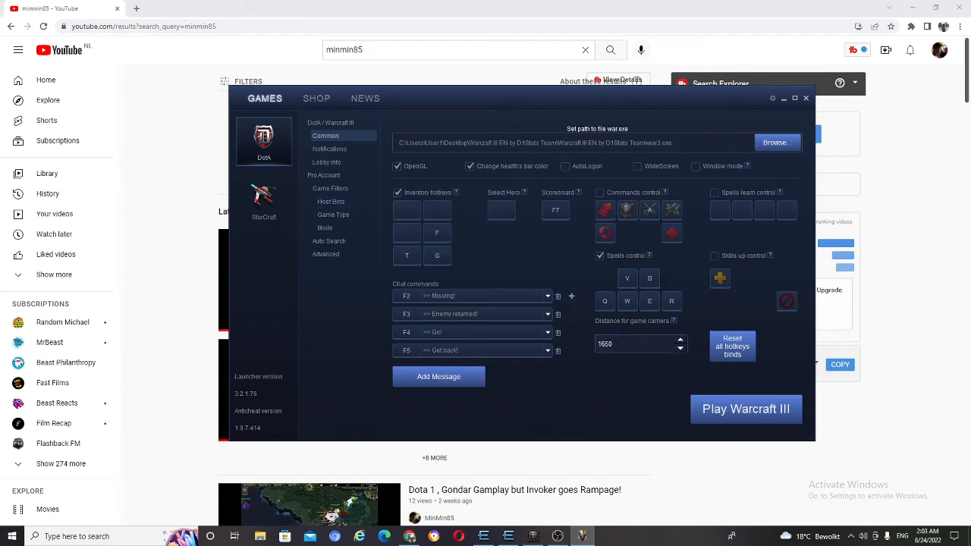